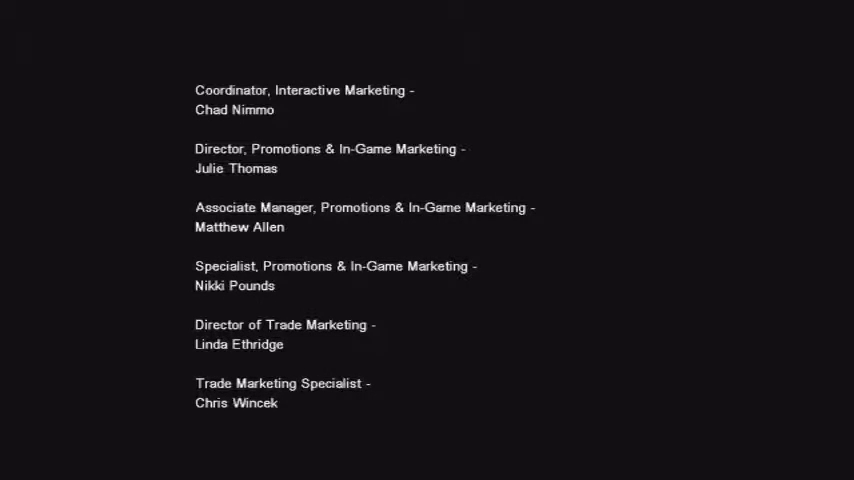
Step: Let the end credits roll through until the main menu returns
scroll("up", 3)
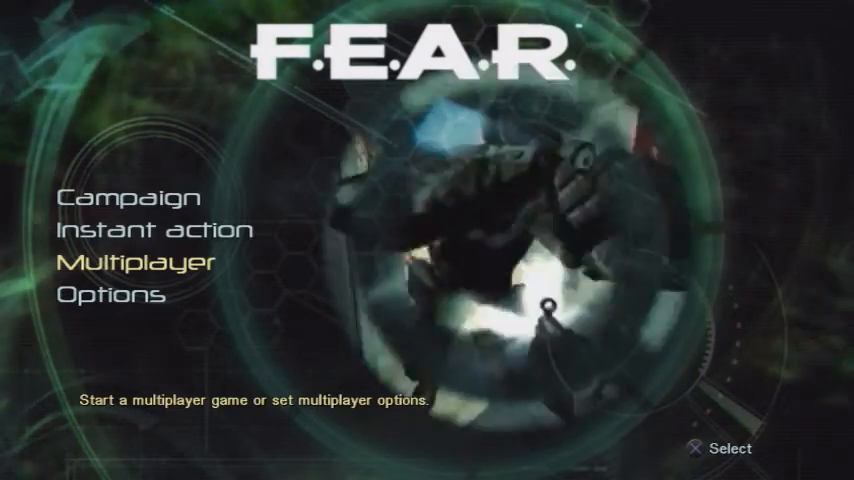
key("Up")
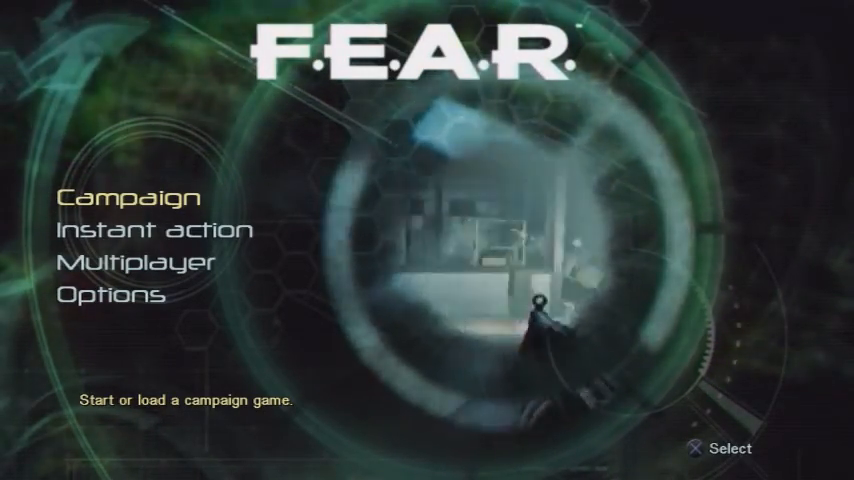
key("down")
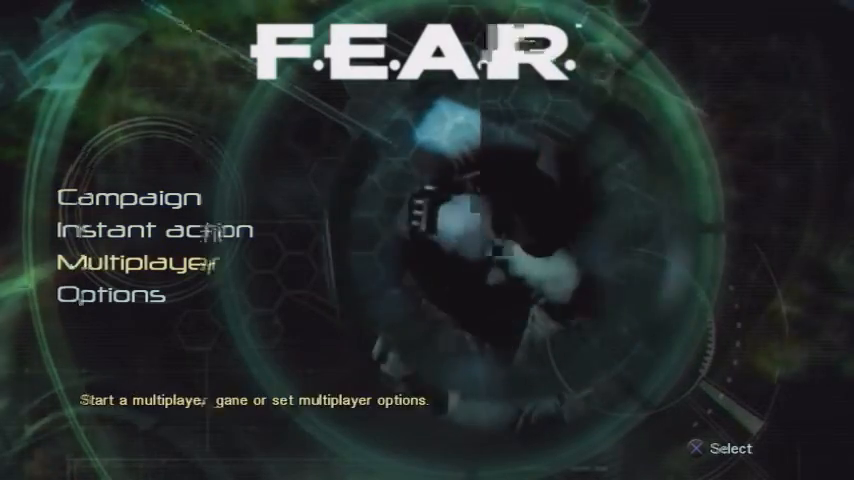
key("Up")
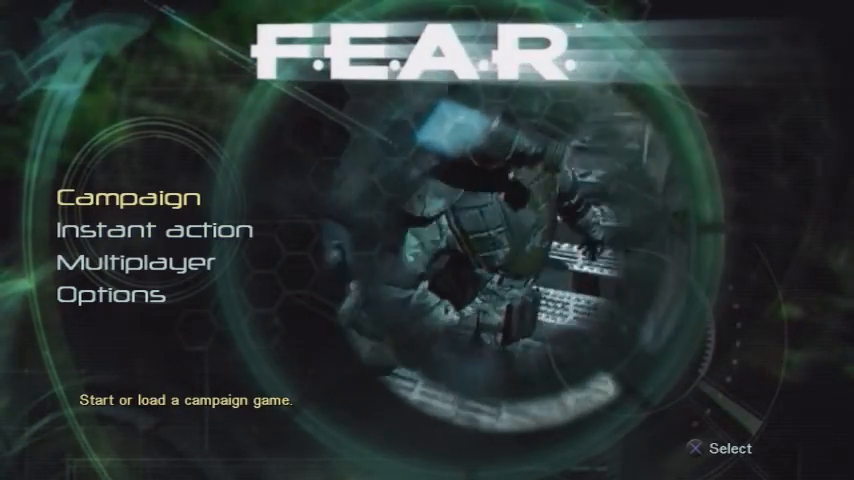
key("down")
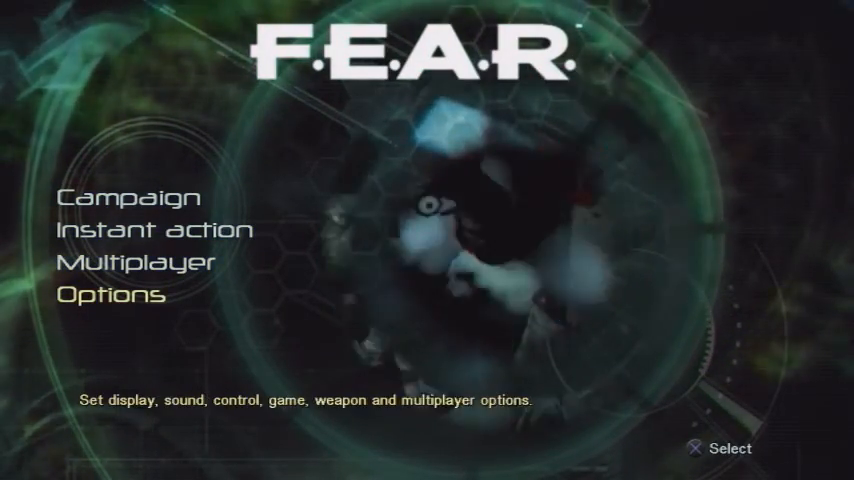
key("up")
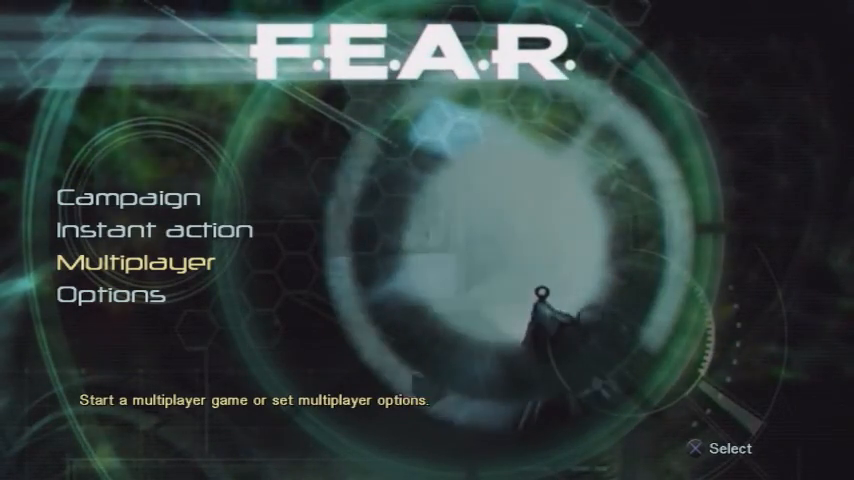
key("Up")
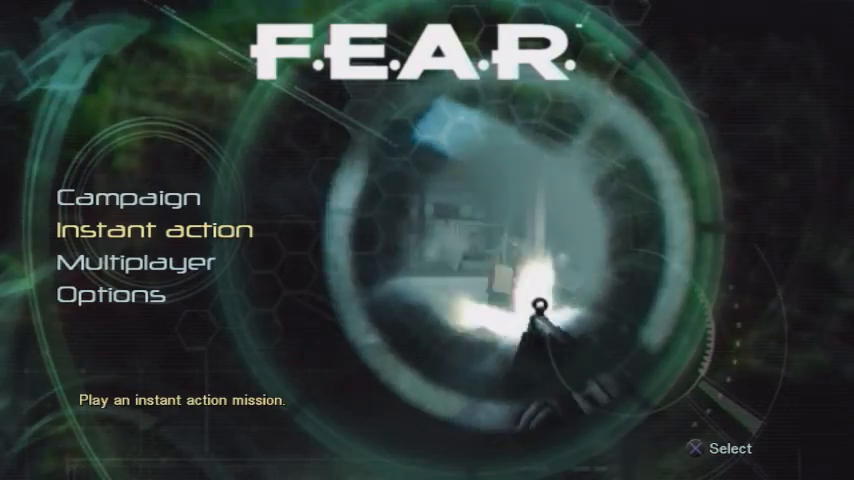